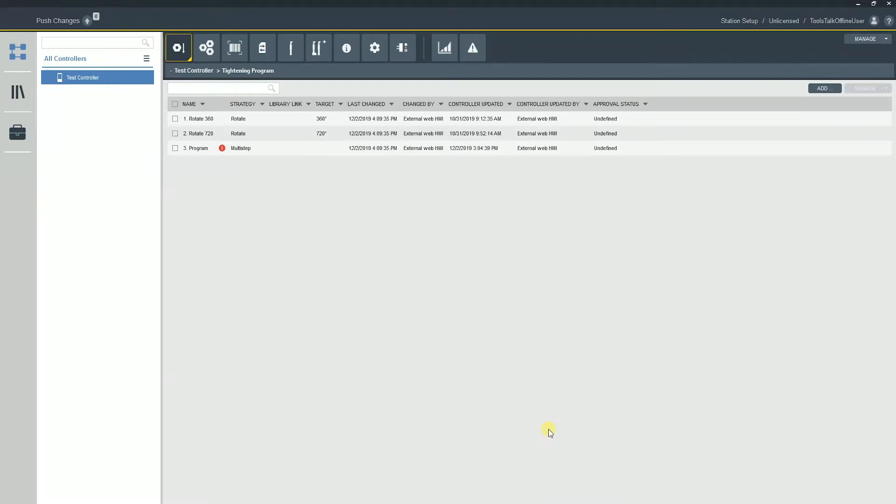
pyautogui.moveTo(489, 376)
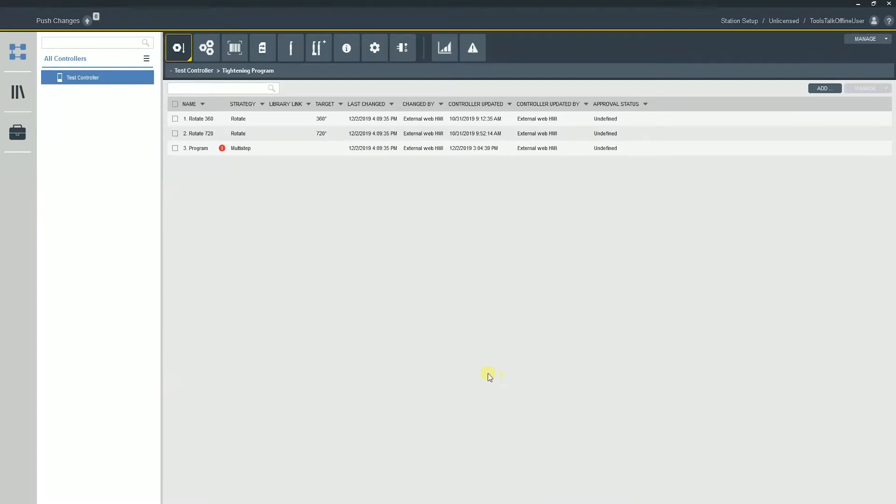
pyautogui.moveTo(479, 358)
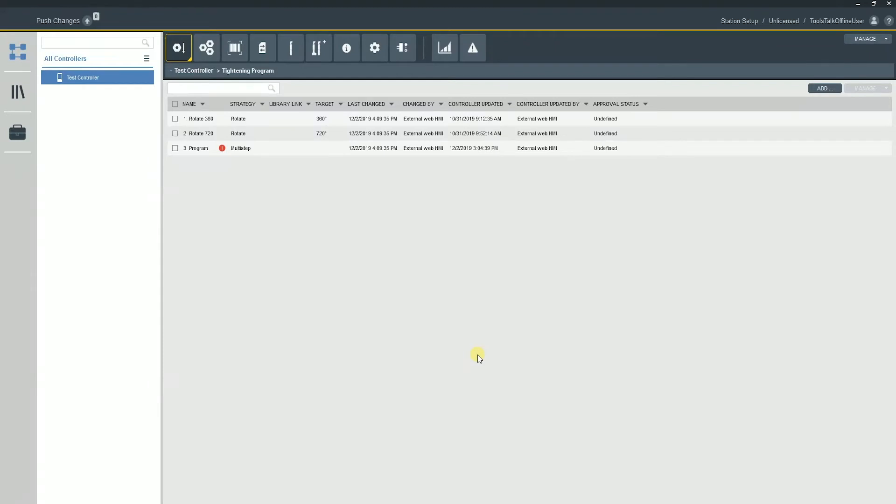
pyautogui.moveTo(412, 63)
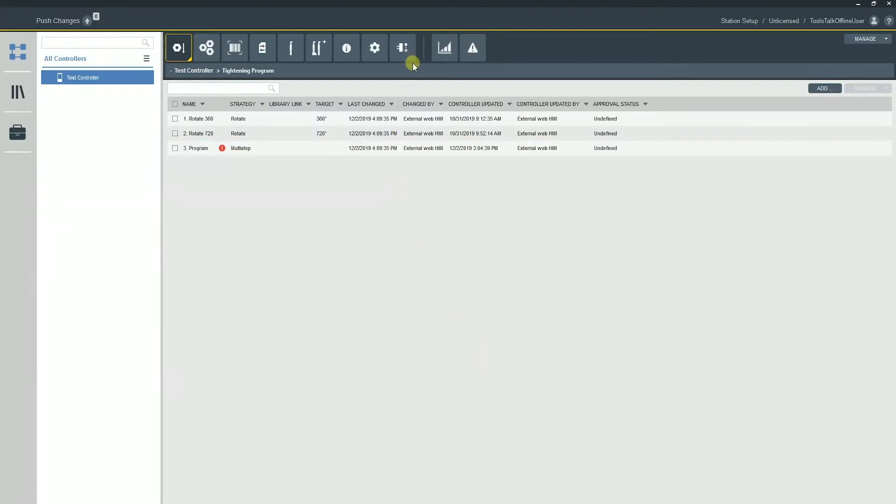
pyautogui.moveTo(405, 48)
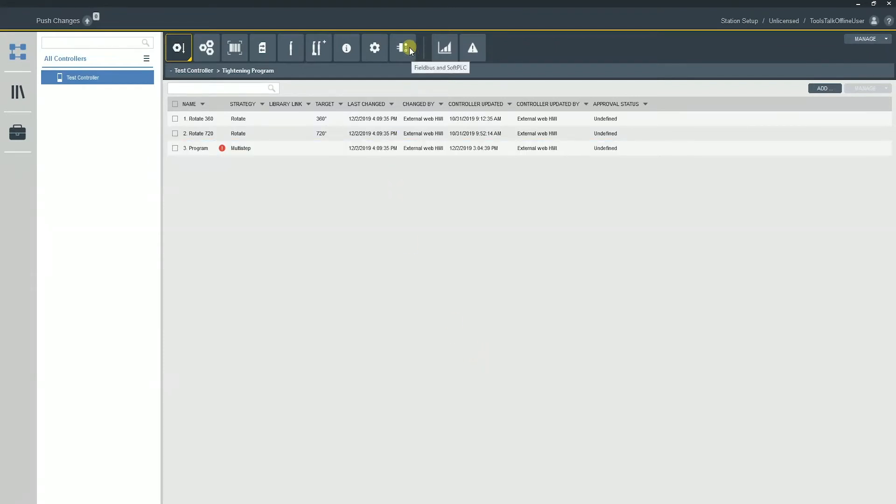
# Open the Test Controller's SoftPLC settings and review its project, mappings and signal configurations
pyautogui.click(403, 48)
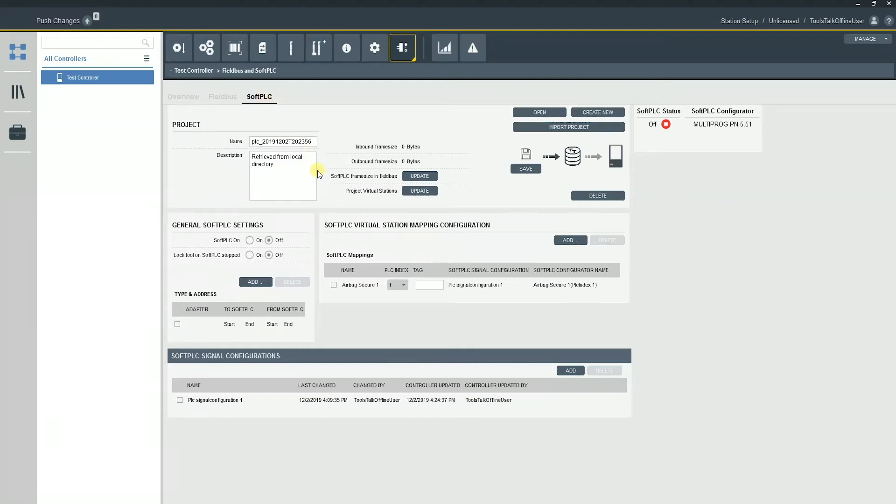
pyautogui.click(282, 141)
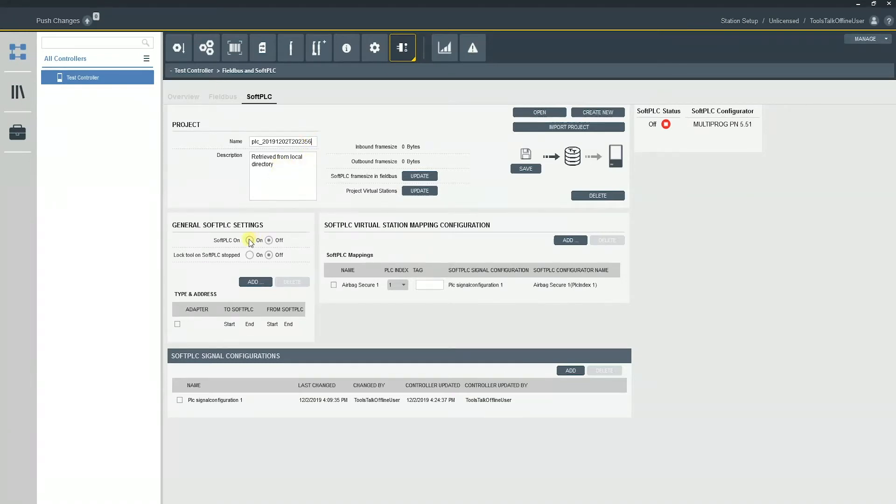
pyautogui.click(268, 240)
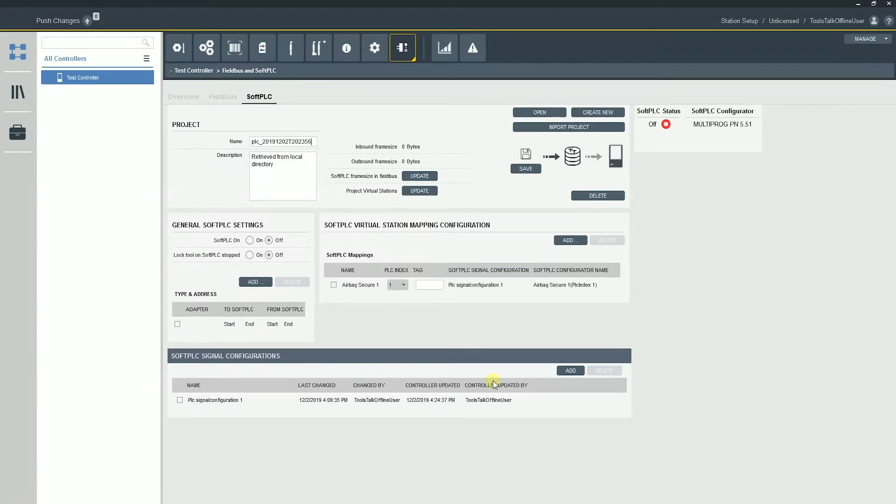
pyautogui.moveTo(169, 382)
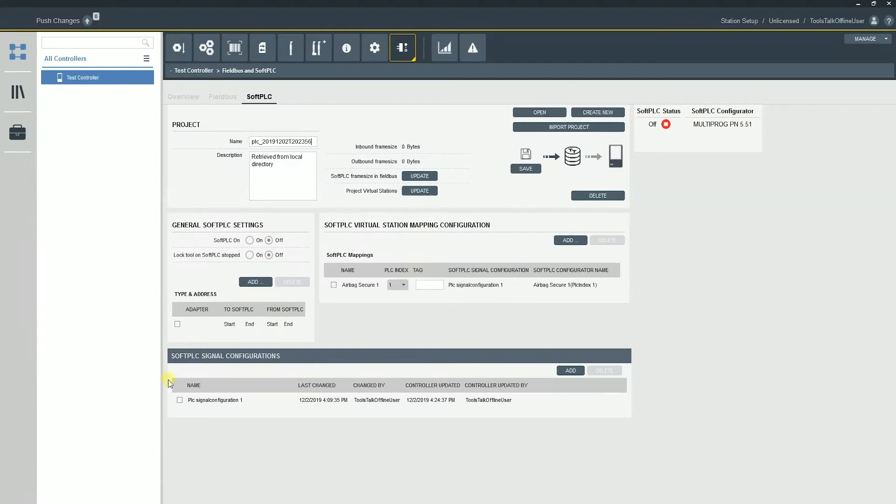
# Mark Plc signalconfiguration 1, open it, and scroll through its signals' directions and IDs
pyautogui.click(228, 399)
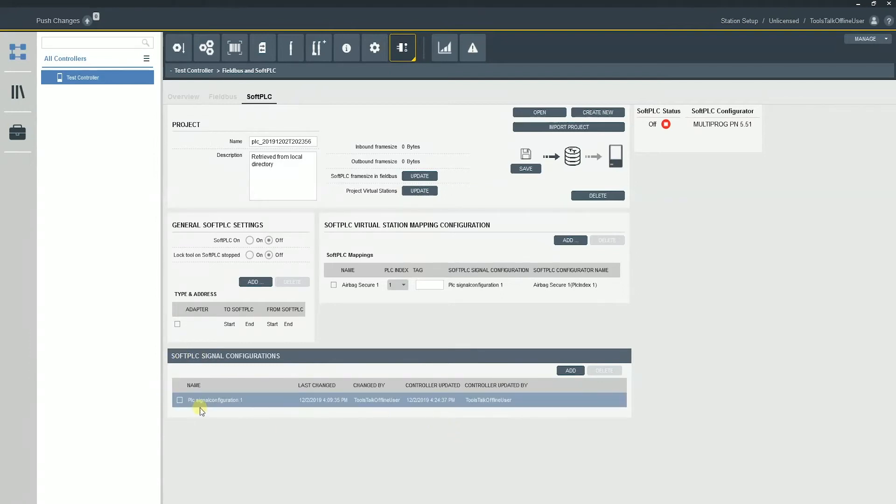
pyautogui.click(179, 400)
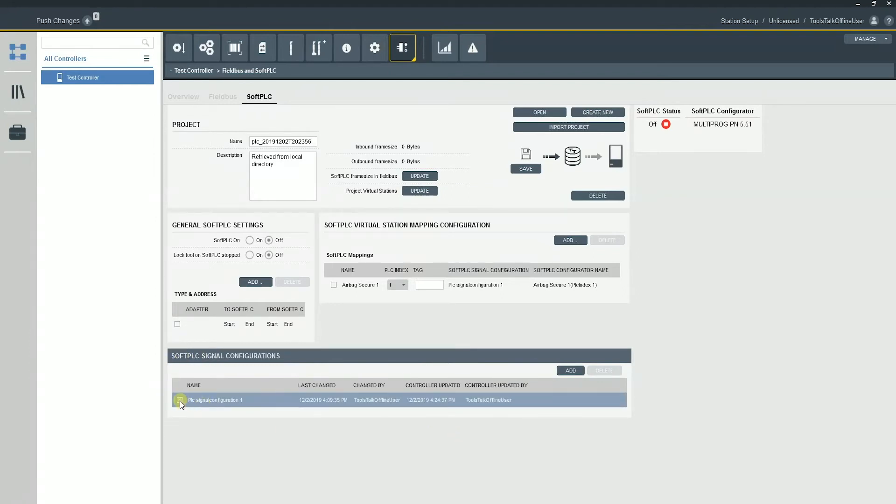
pyautogui.click(179, 400)
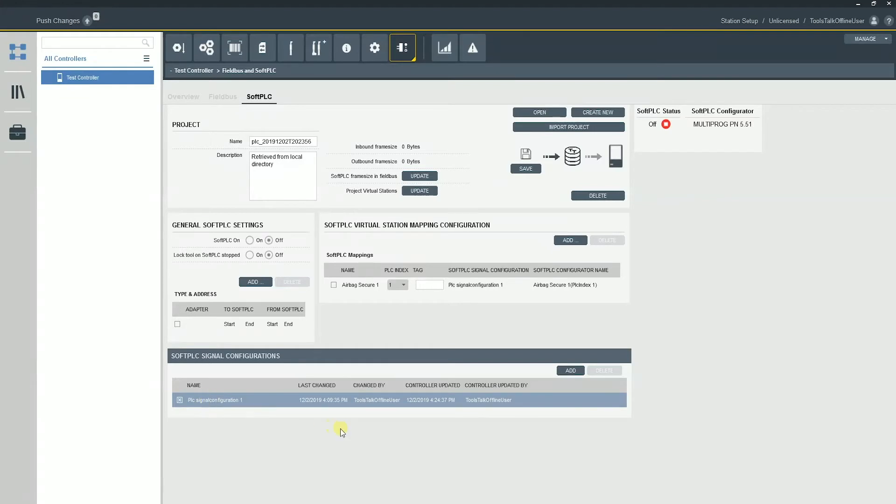
pyautogui.doubleClick(214, 400)
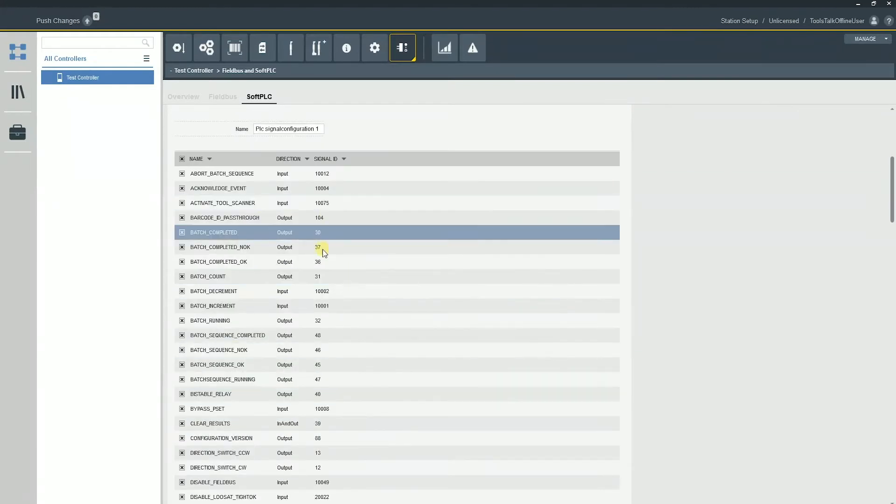
pyautogui.scroll(-3)
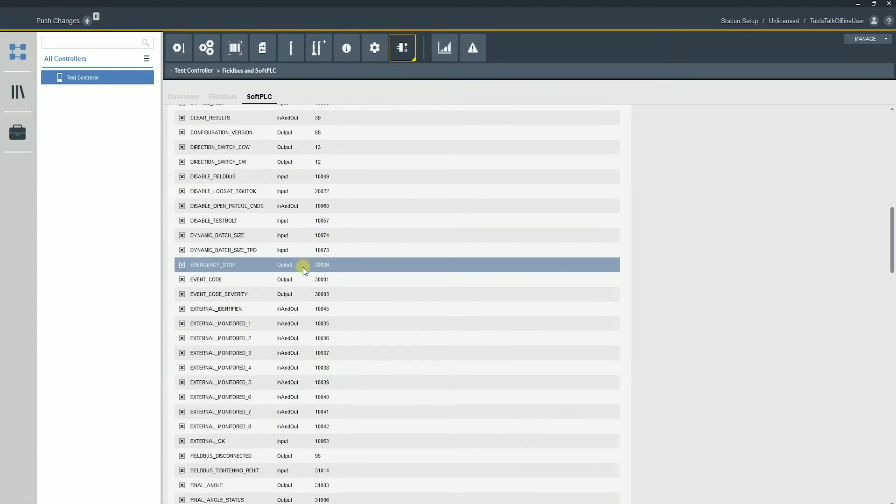
pyautogui.scroll(-3)
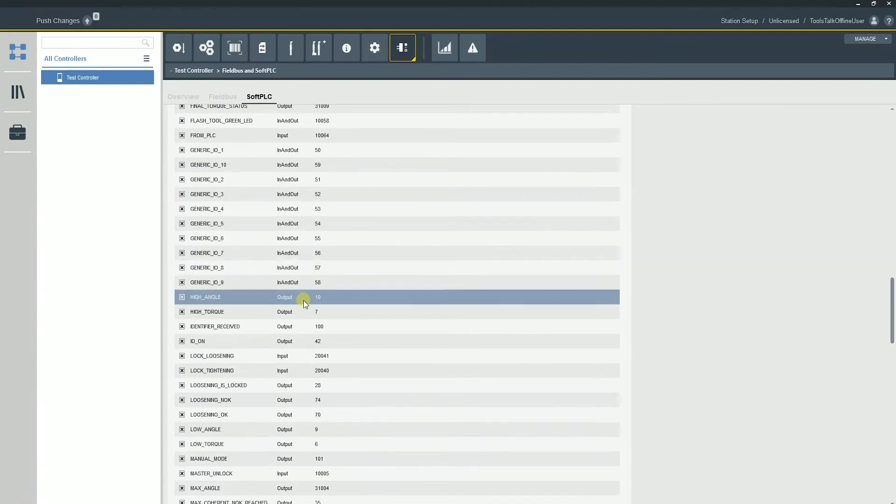
pyautogui.scroll(-3)
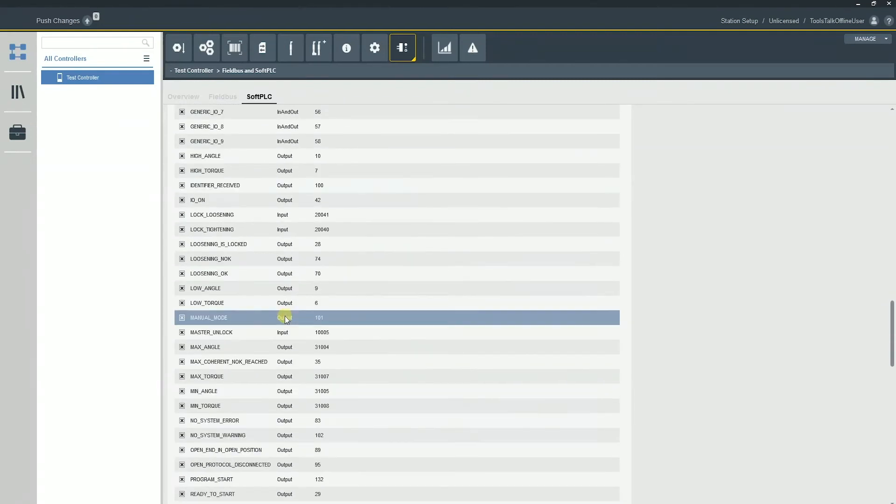
pyautogui.scroll(-3)
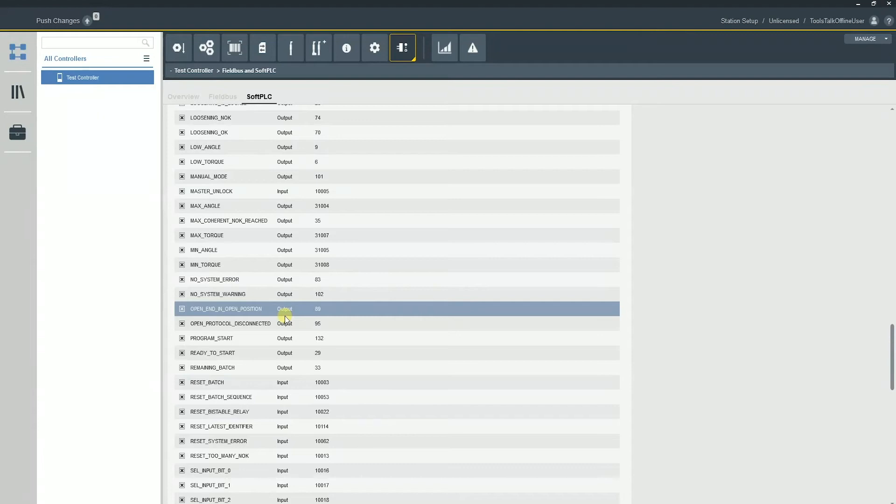
pyautogui.scroll(-3)
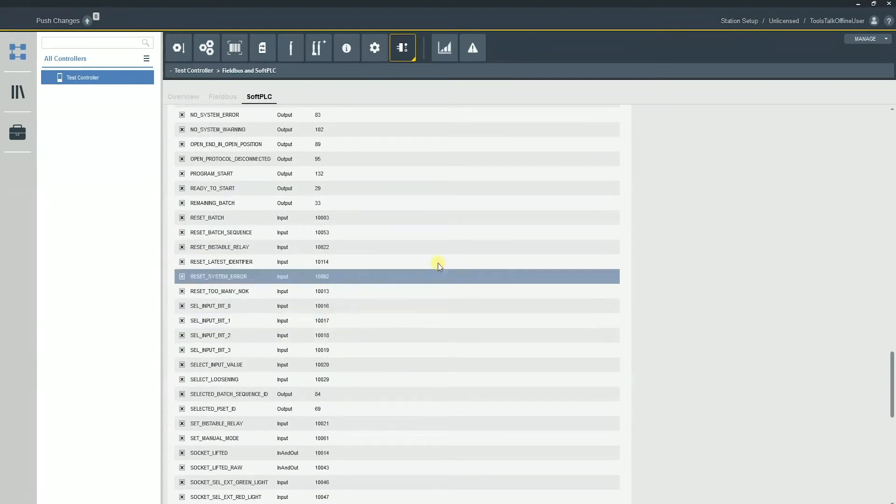
pyautogui.scroll(-3)
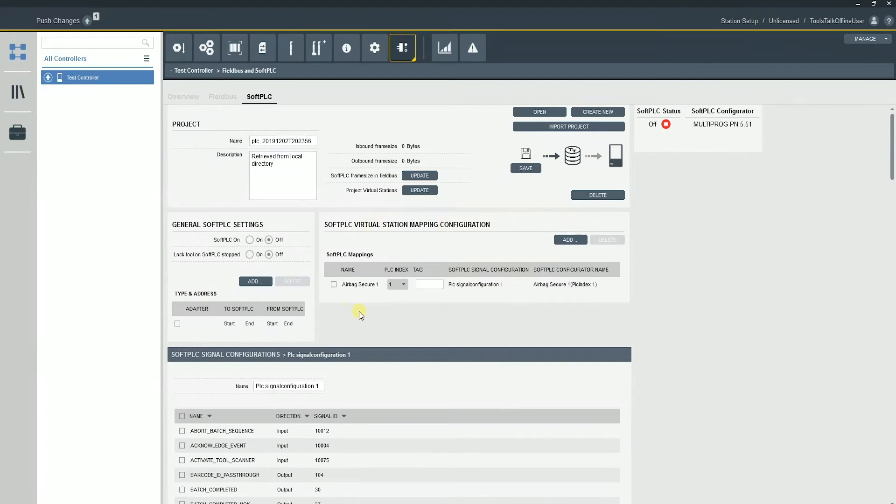
# Add a SoftPLC mapping for Virtual Station 1 using Plc signalconfiguration 1
pyautogui.click(569, 239)
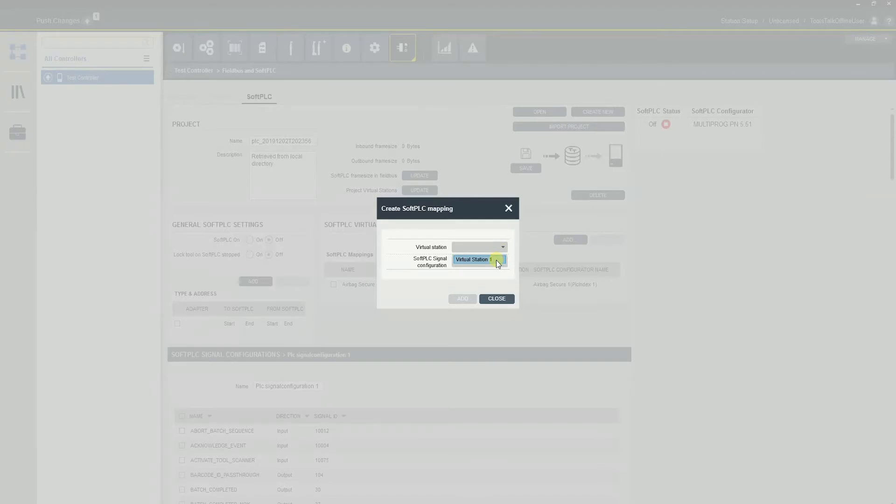
pyautogui.click(479, 259)
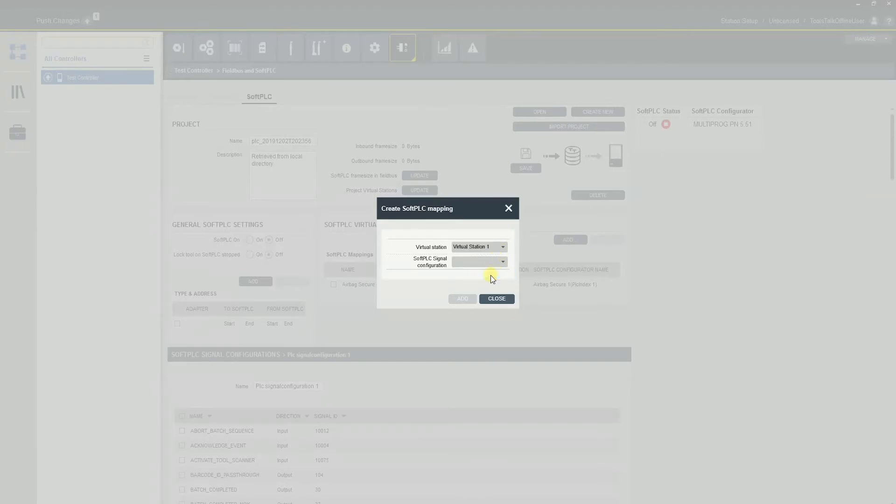
pyautogui.click(462, 298)
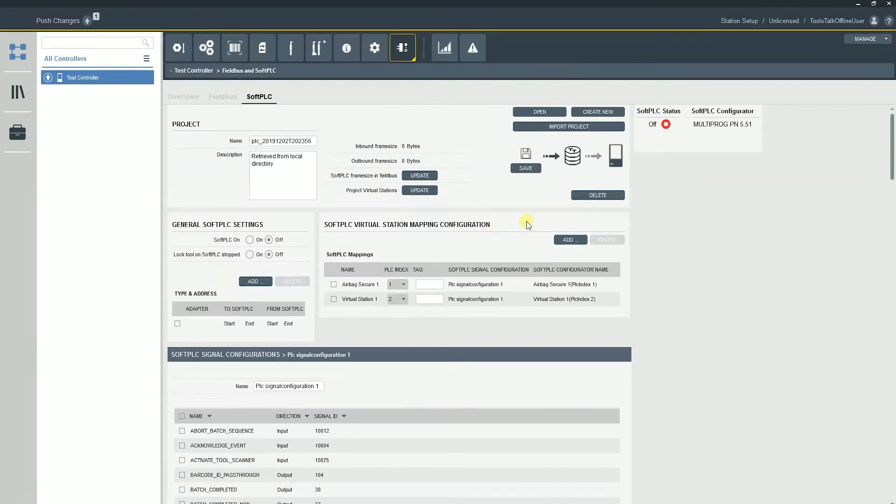
pyautogui.moveTo(357, 169)
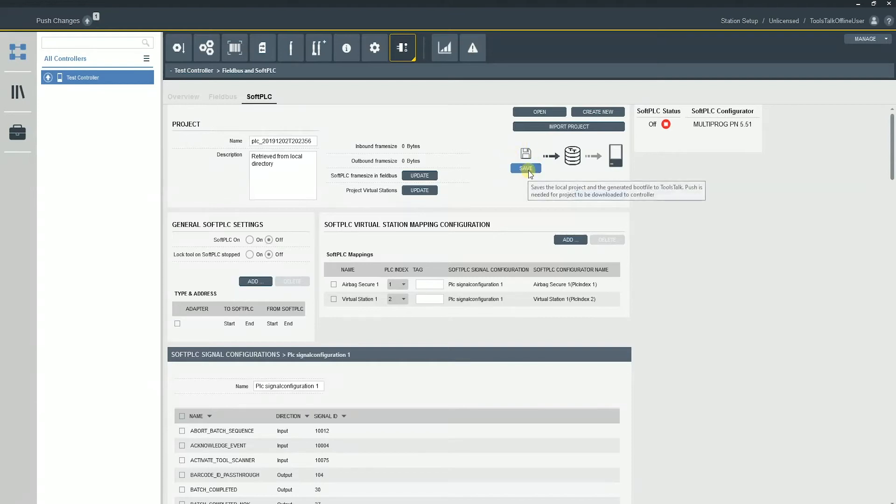
# Save the SoftPLC project and boot file, acknowledging the inconsistent build settings warning
pyautogui.click(525, 168)
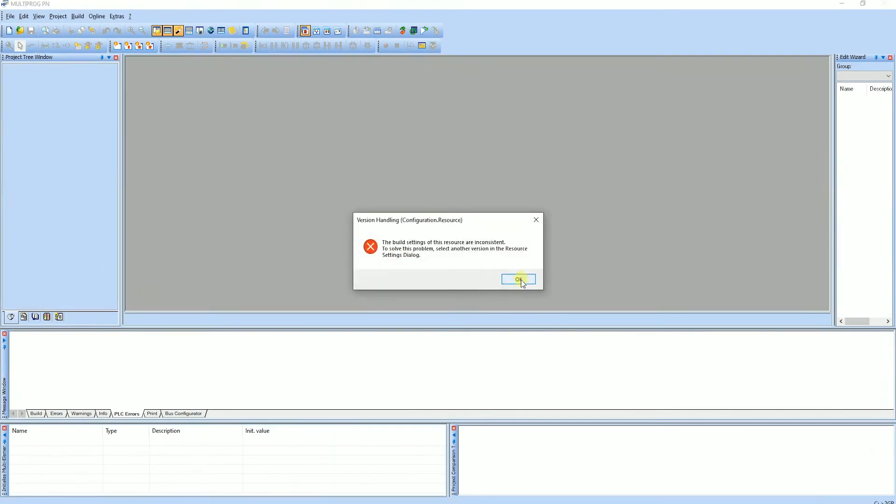
pyautogui.click(518, 280)
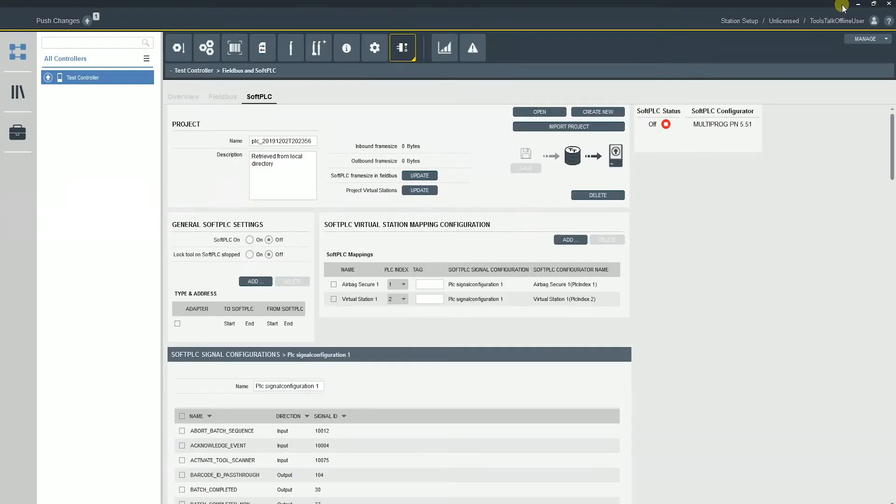
pyautogui.moveTo(201, 135)
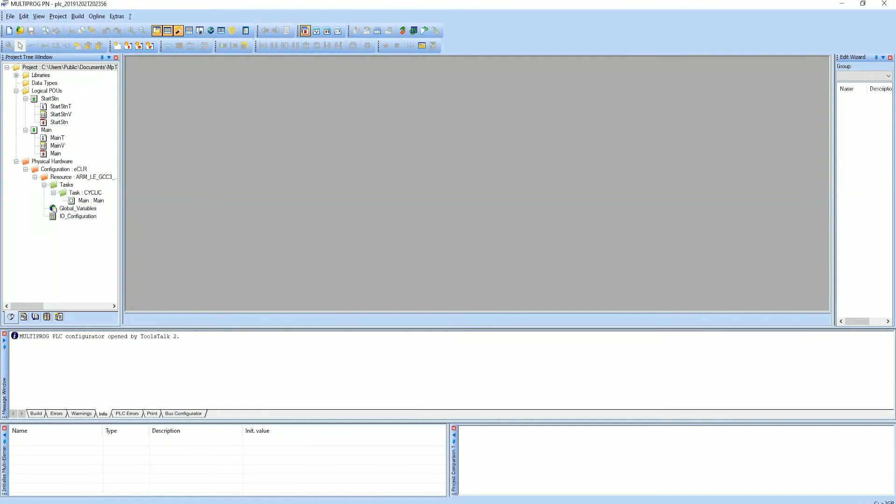
pyautogui.moveTo(16, 141)
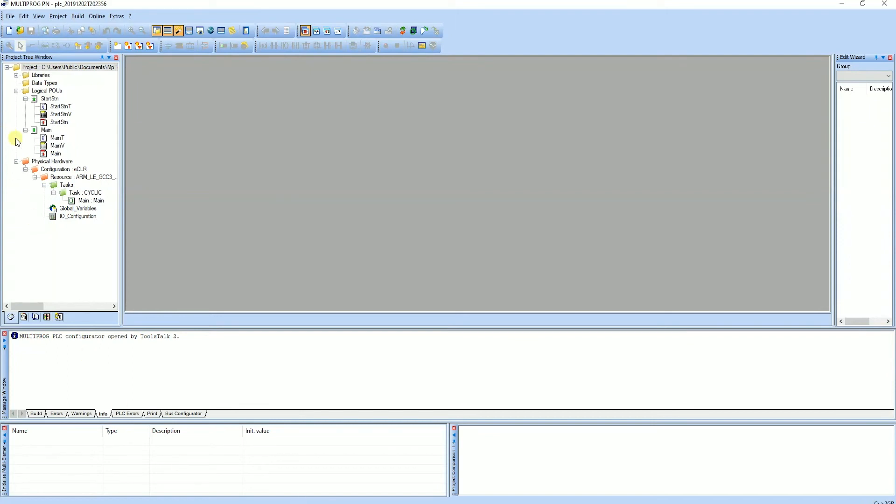
# Open the Main block diagram and start renaming the EXTERNAL_MONITORED_1_VS1 AND input
pyautogui.doubleClick(56, 153)
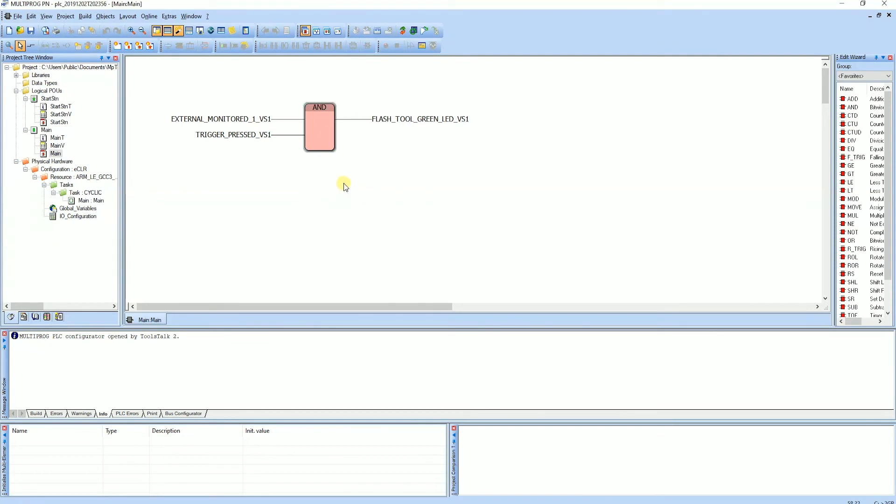
pyautogui.moveTo(206, 120)
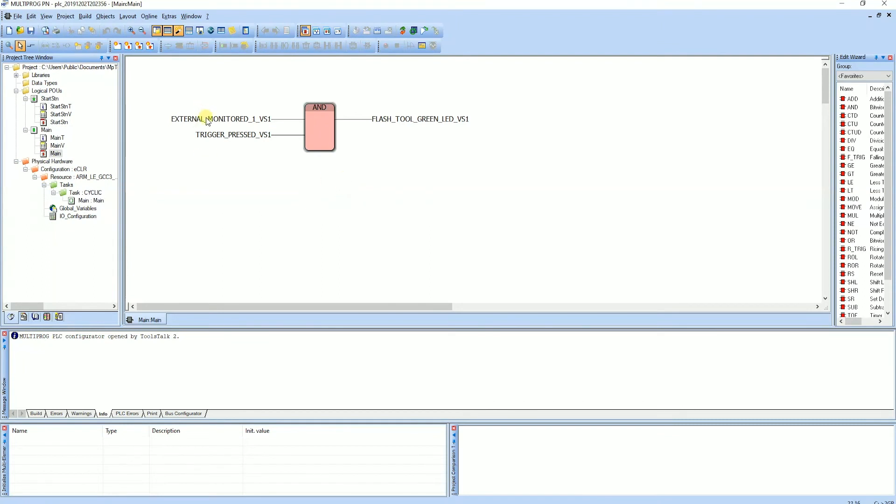
pyautogui.click(222, 119)
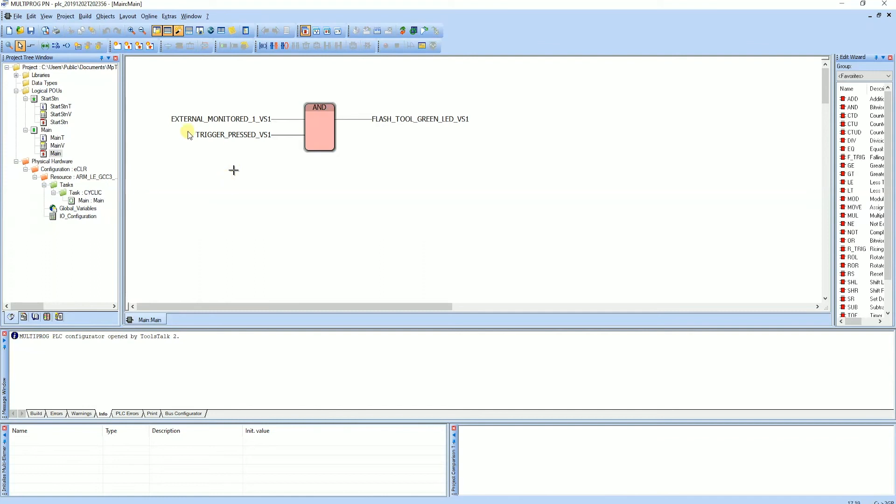
pyautogui.click(221, 119)
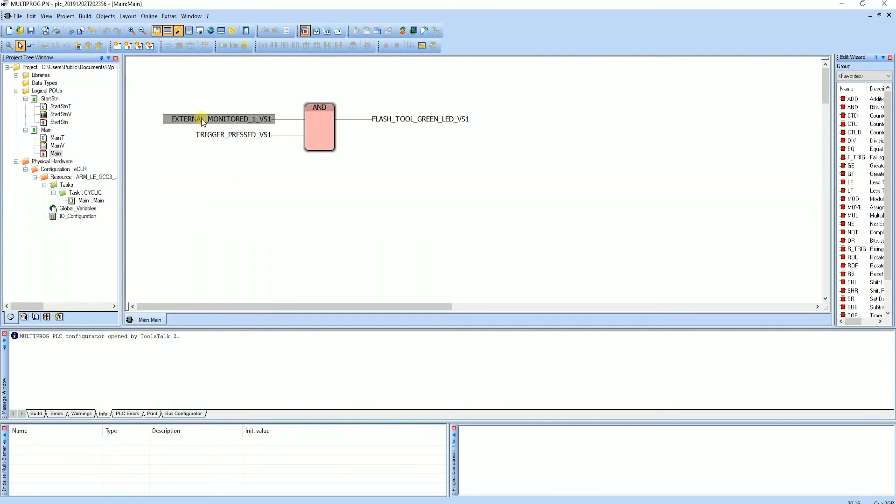
pyautogui.moveTo(332, 122)
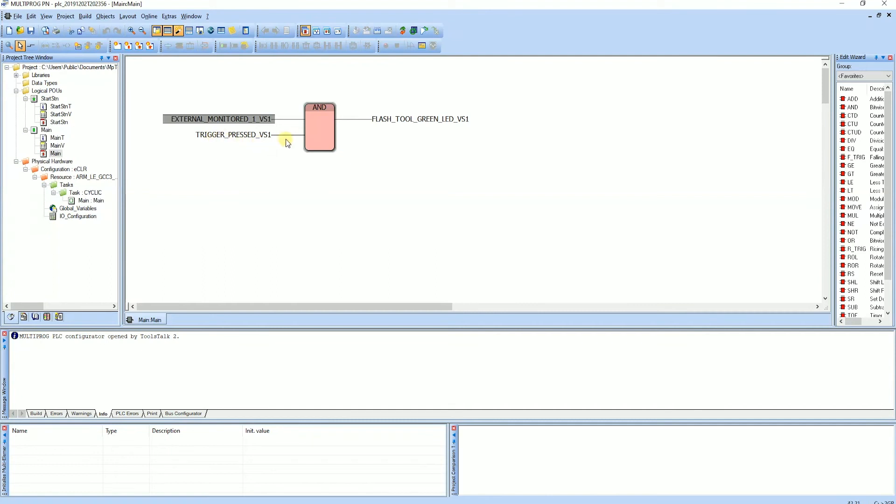
pyautogui.moveTo(385, 124)
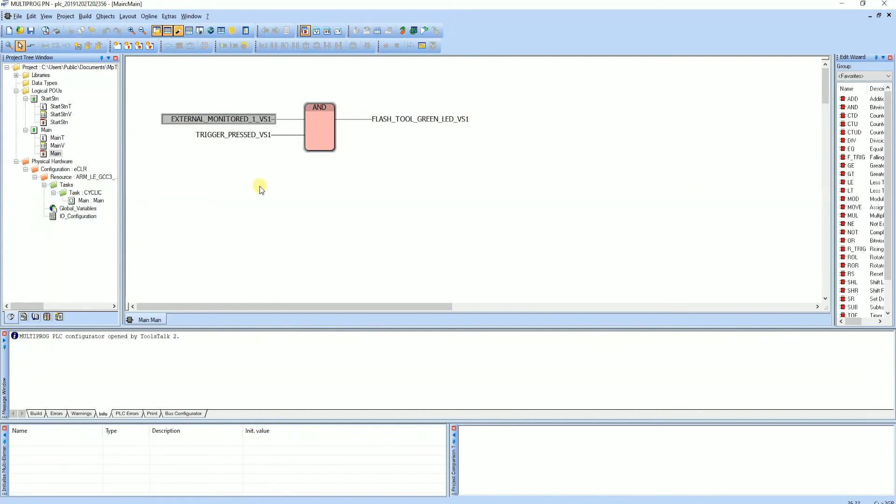
pyautogui.doubleClick(219, 119)
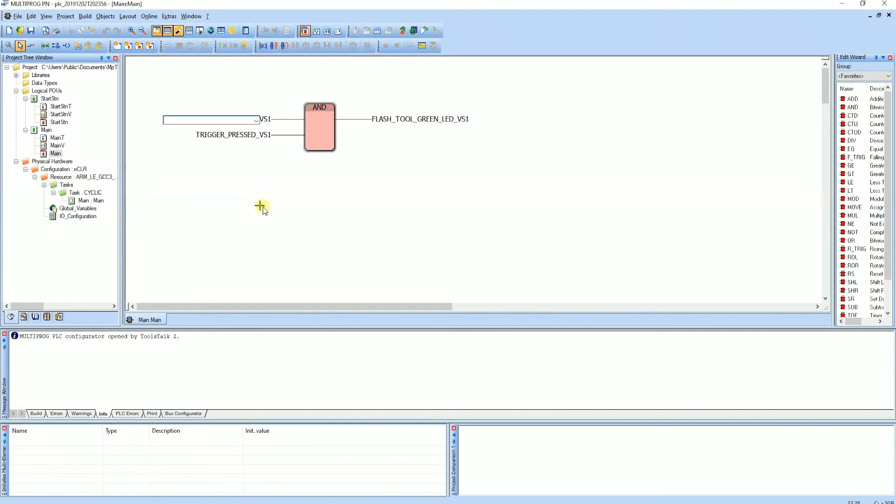
# Keep EXTERNAL_MONITORED_1_VS1, try EVENT_CODE_VS1 in Variable Properties, confirm, and close Main
pyautogui.write('EXTERNAL_MONITORED_1_VS1')
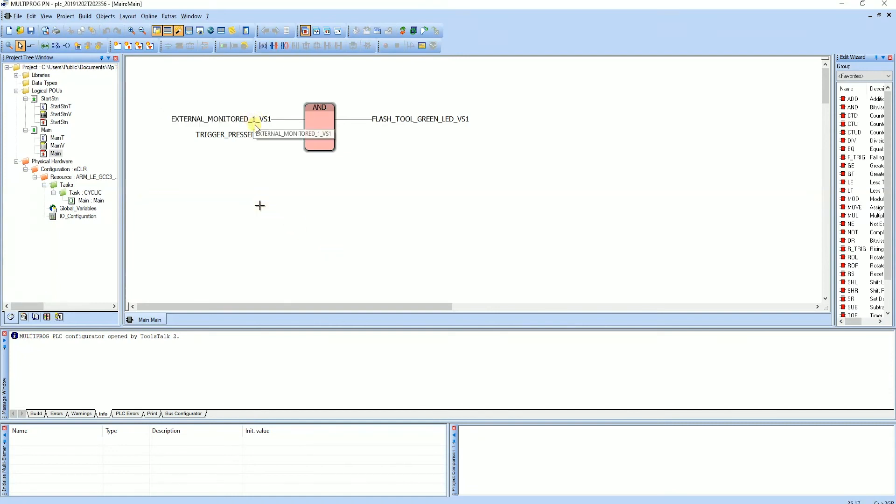
pyautogui.doubleClick(220, 119)
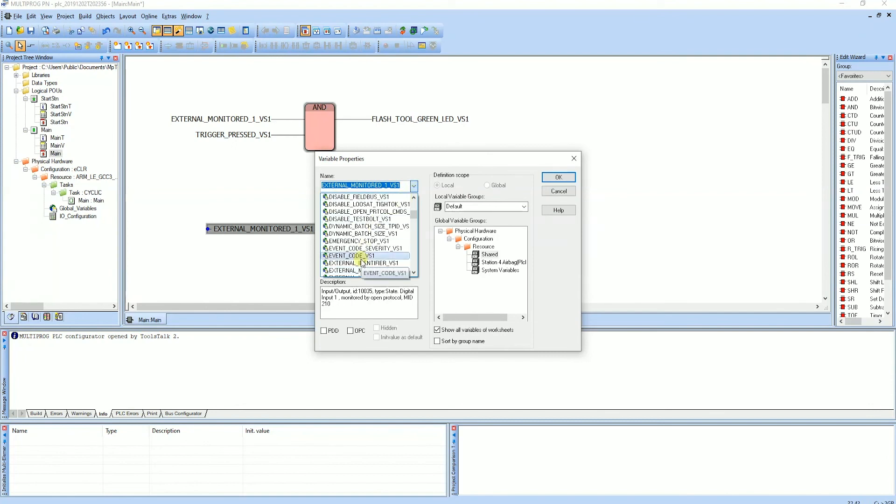
pyautogui.click(351, 255)
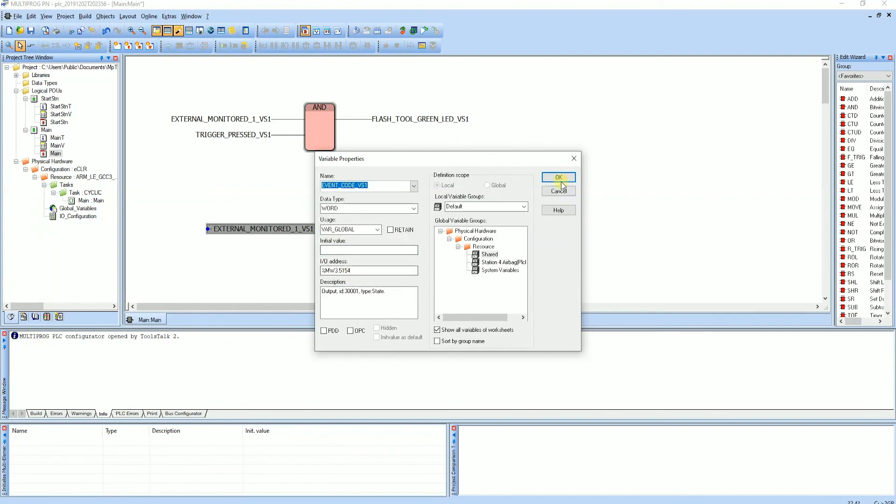
pyautogui.click(558, 177)
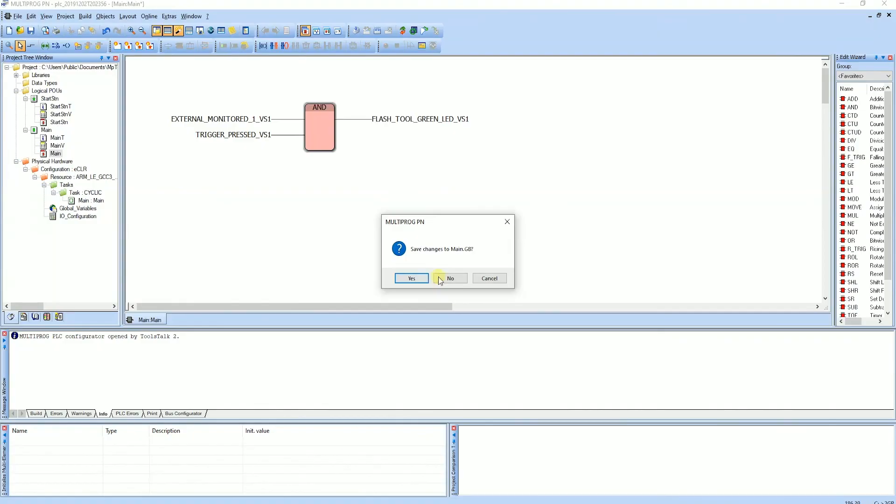
# Discard the changes to Main.GB and return to ToolsTalk 2's SoftPLC page
pyautogui.click(451, 278)
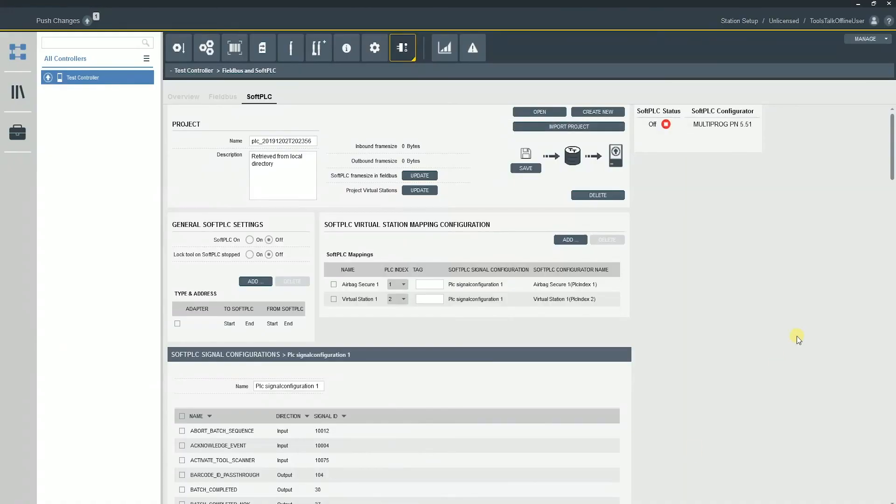
pyautogui.moveTo(766, 308)
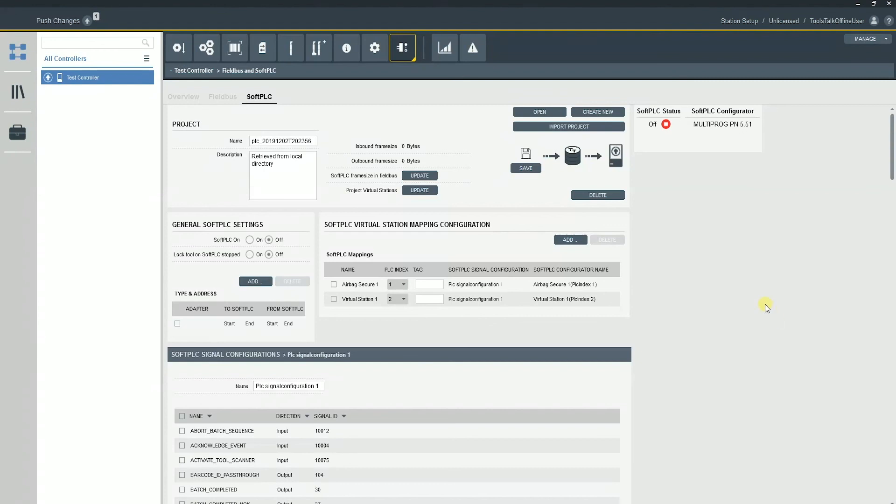